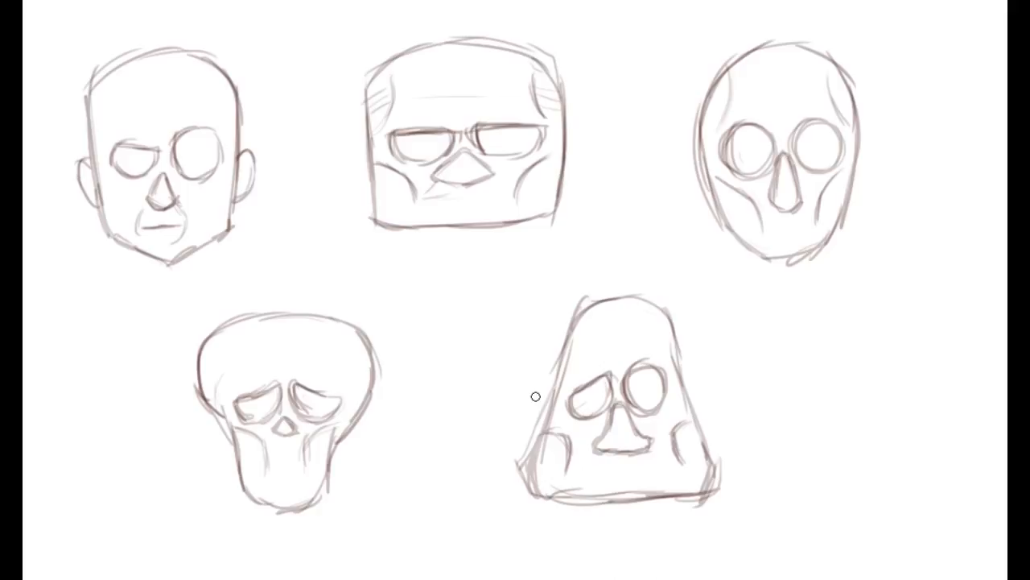
pyautogui.moveTo(602, 252)
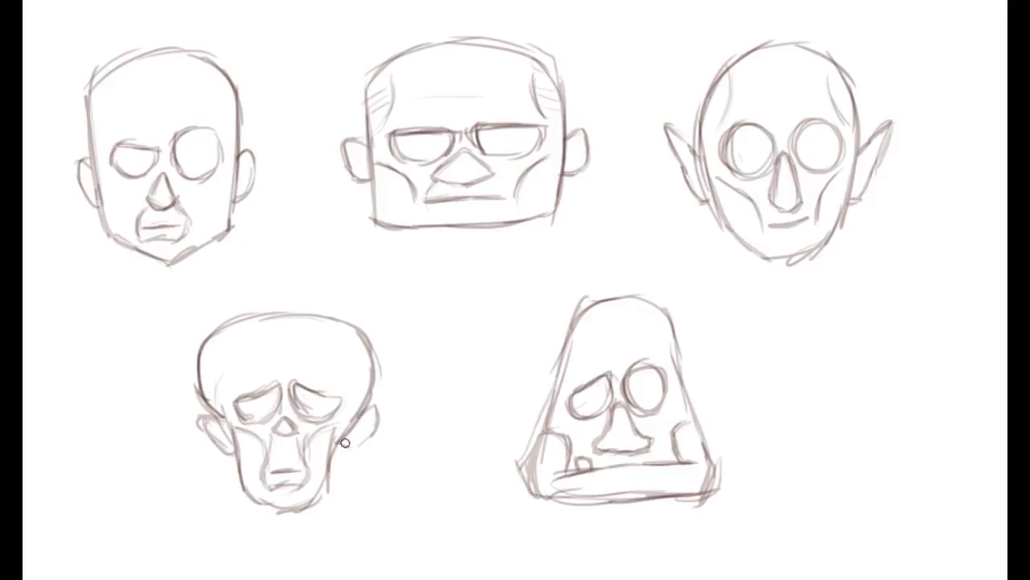
pyautogui.moveTo(892, 90)
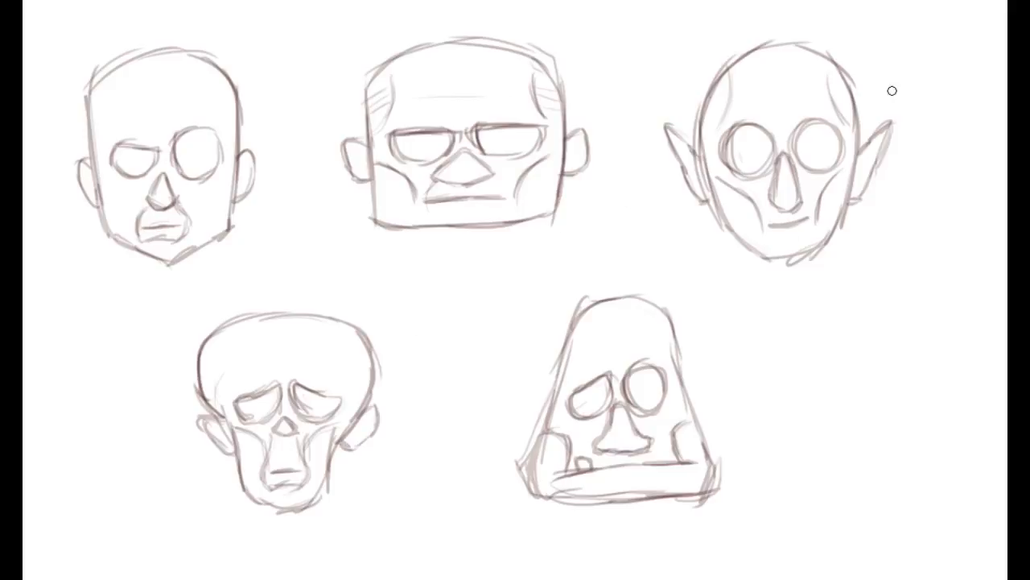